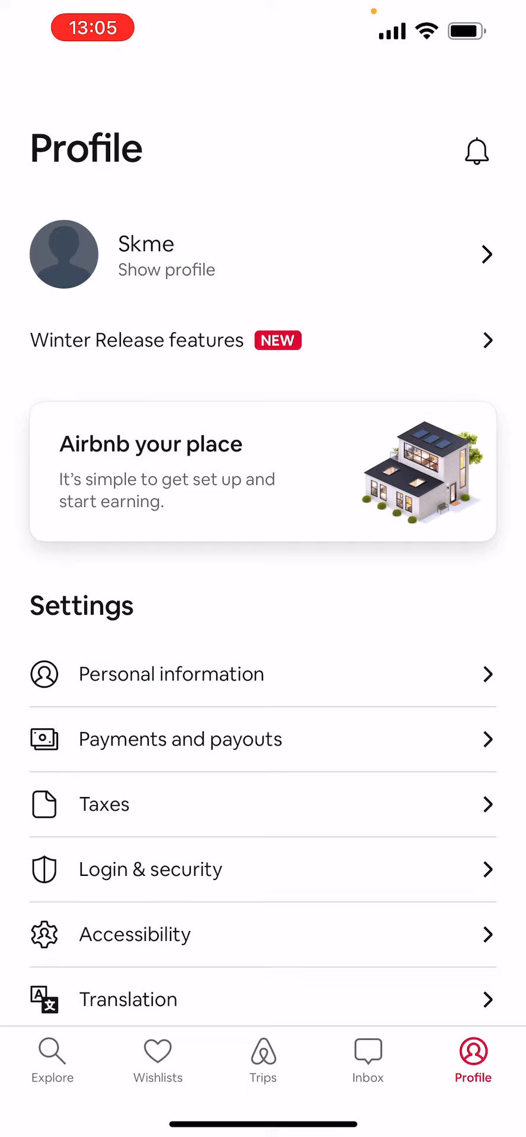
Return to the Explore tab, landing on the Domes category listings
click(51, 1059)
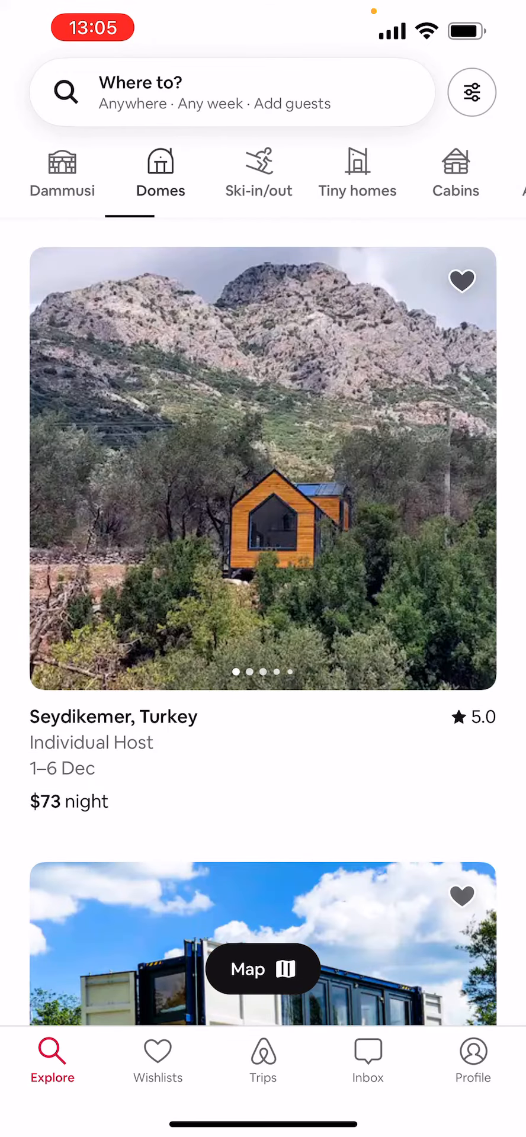
click(357, 172)
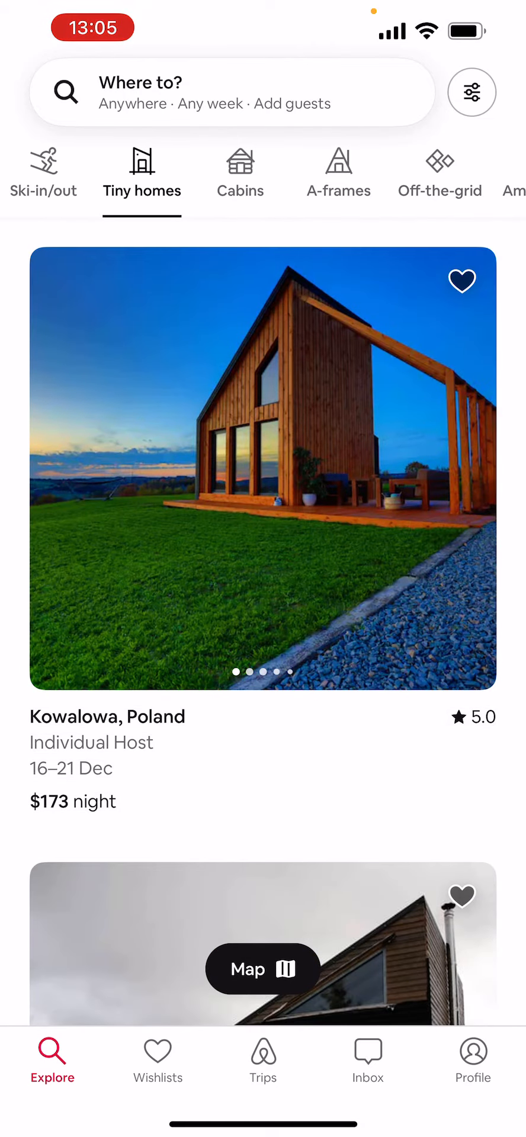
Scroll through Tiny homes listings down to the $151 Bielsko-Biała, Poland stay
scroll(down, 3)
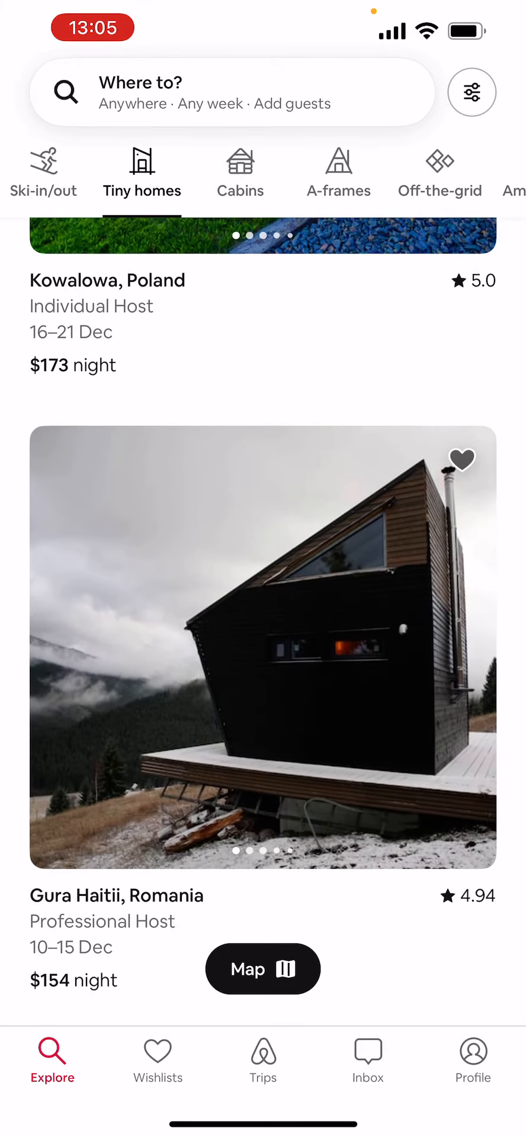
scroll(up, 3)
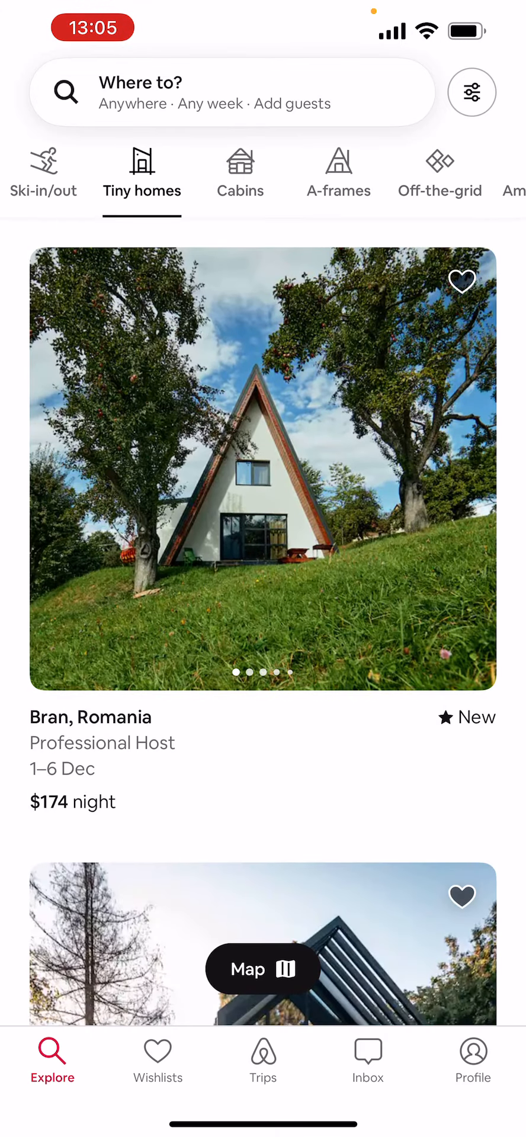
scroll(down, 3)
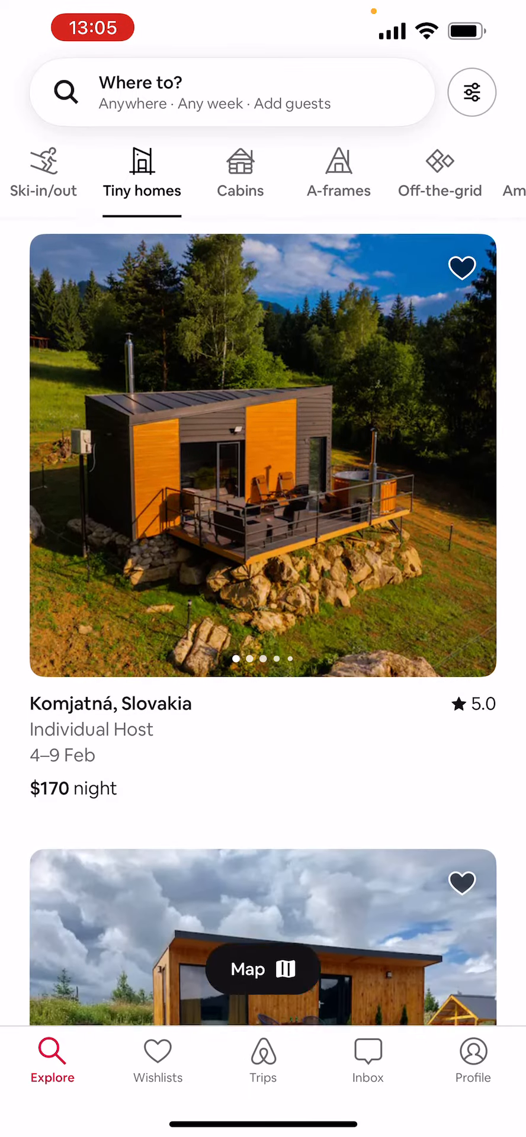
scroll(down, 3)
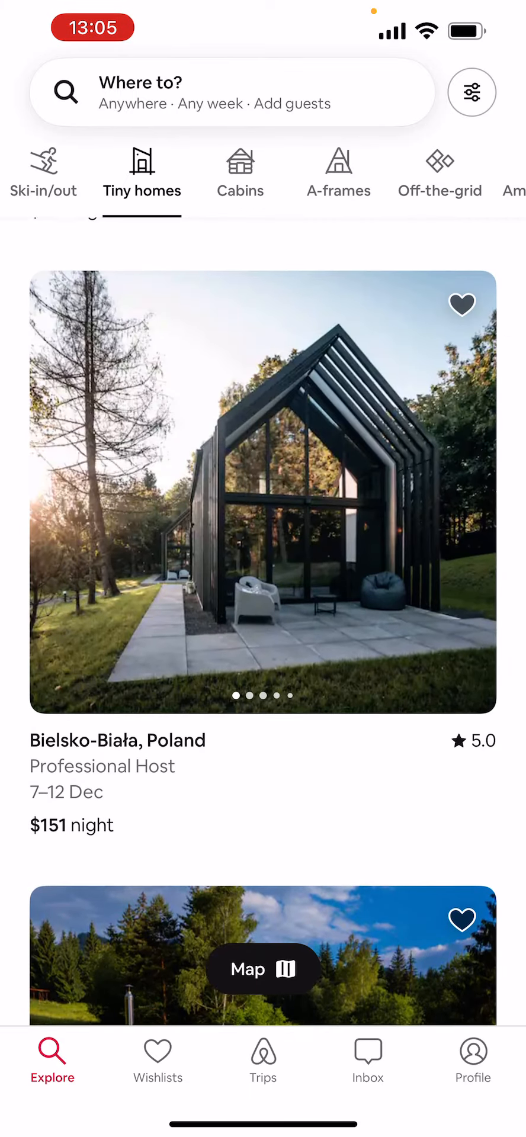